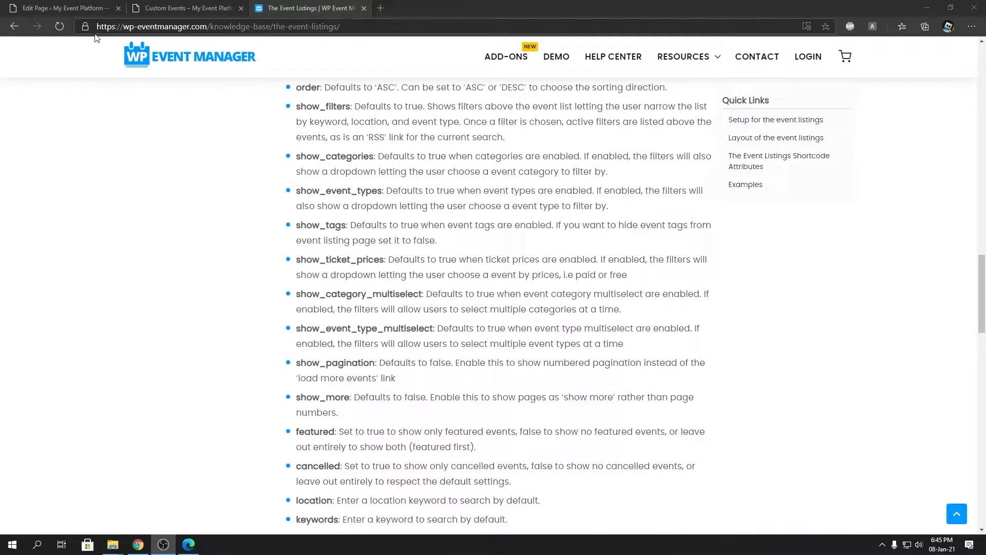
- Review the featured attribute in the docs and the live Custom Events page before editing
click(60, 8)
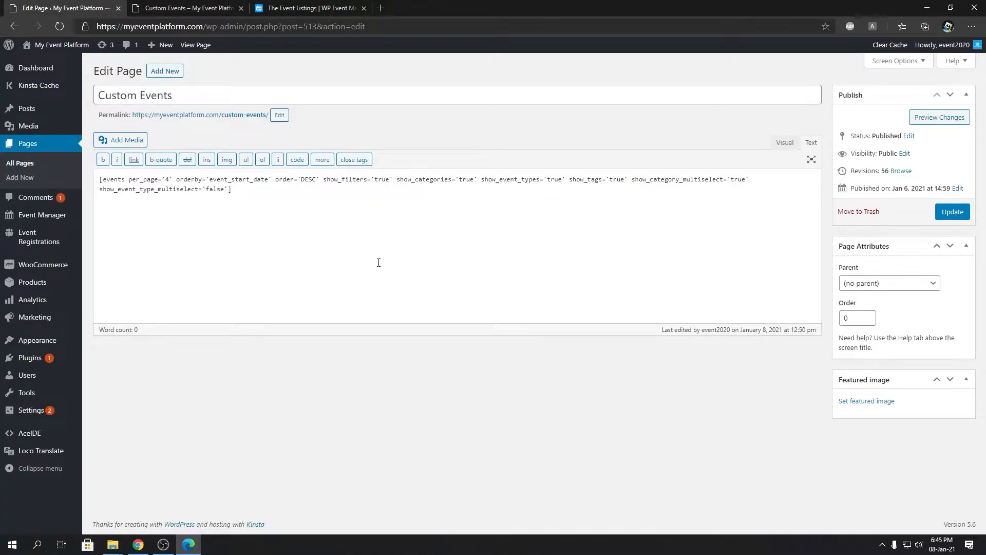
click(308, 8)
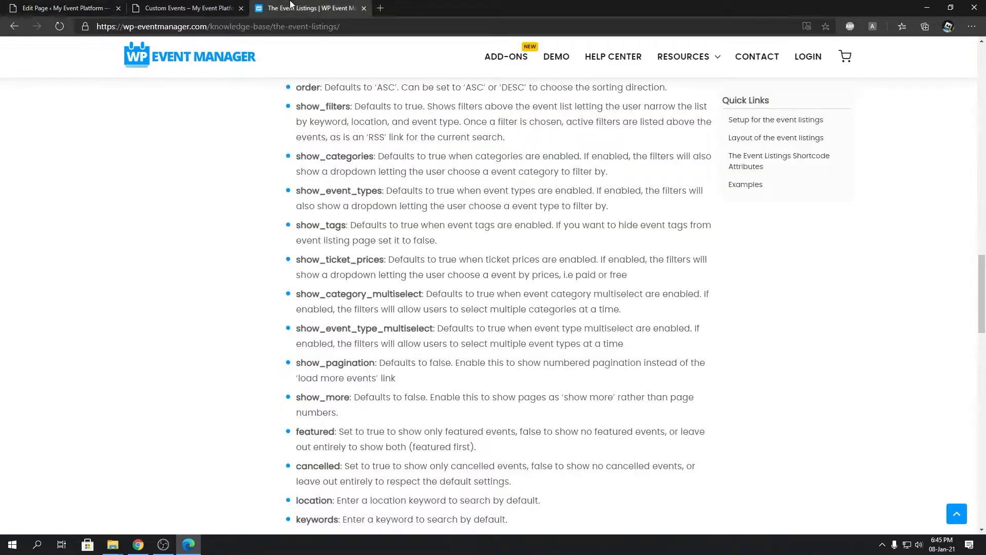
double_click(314, 431)
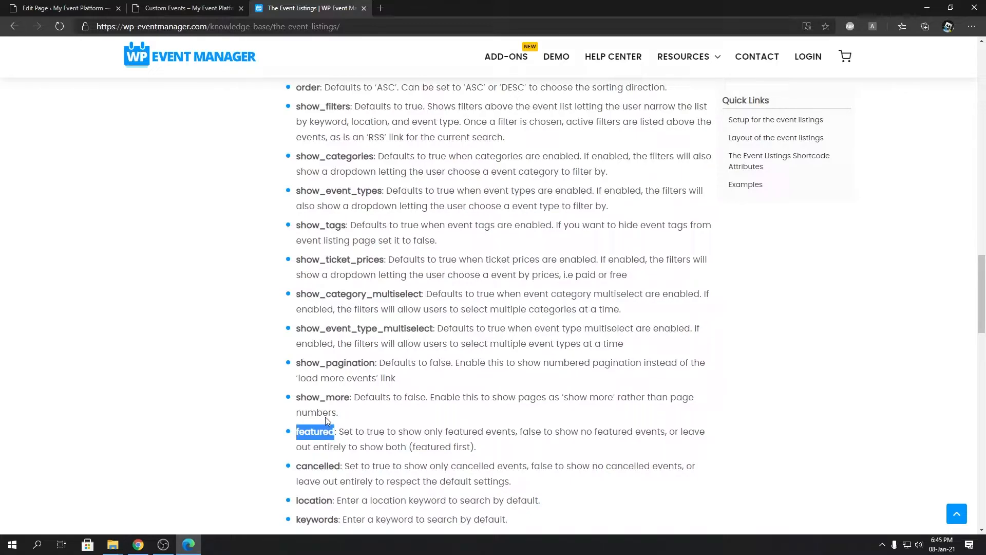
click(185, 8)
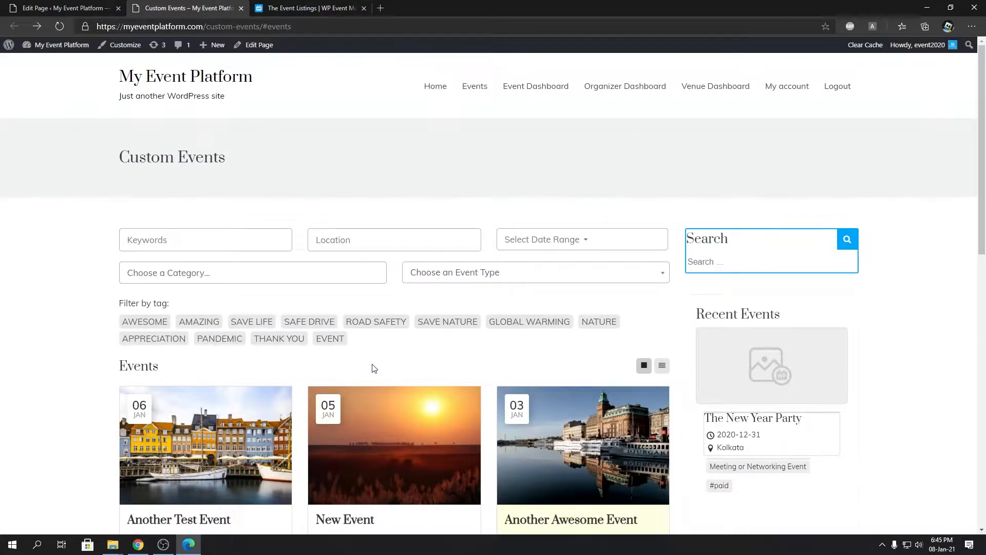
scroll(down, 3)
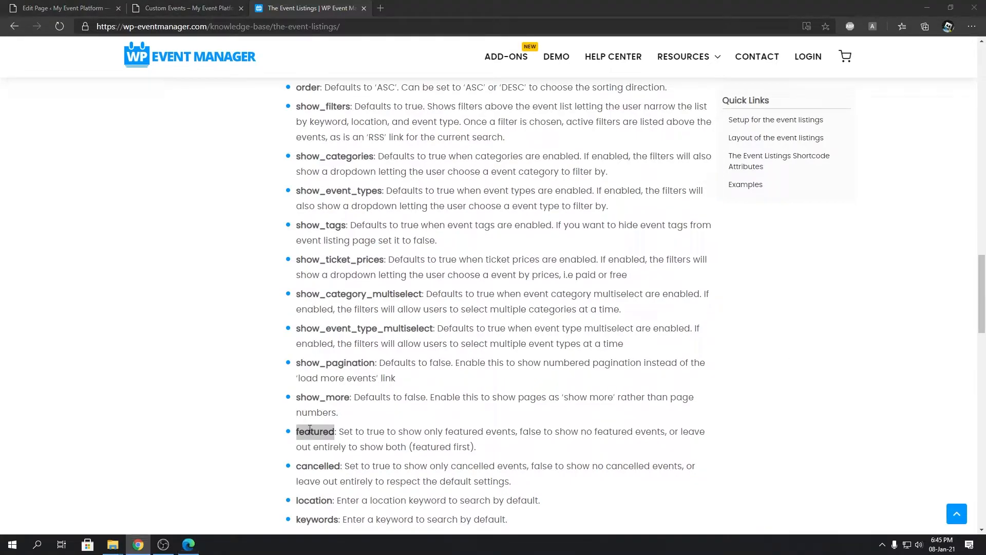
click(59, 8)
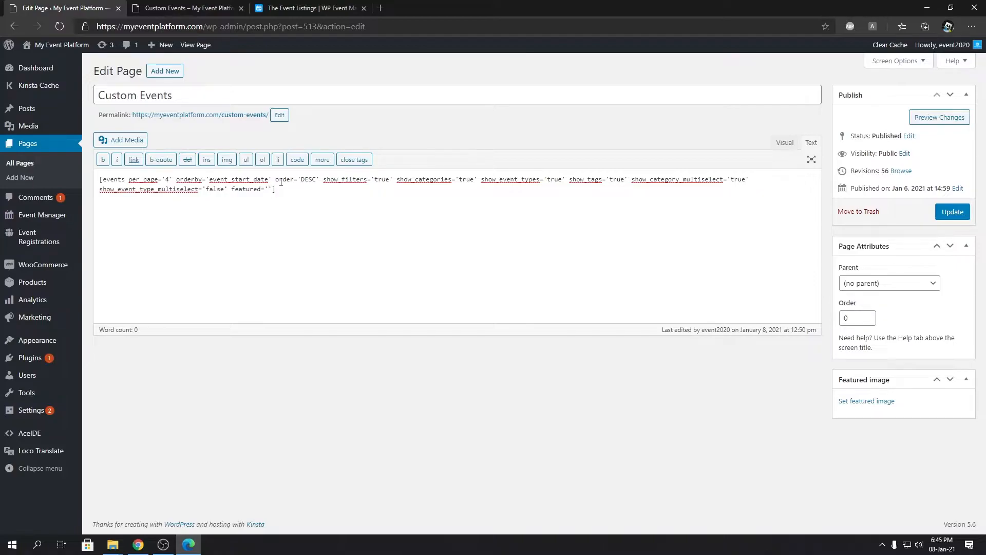
- Set featured='true' in the Custom Events shortcode and update the page
text(t)
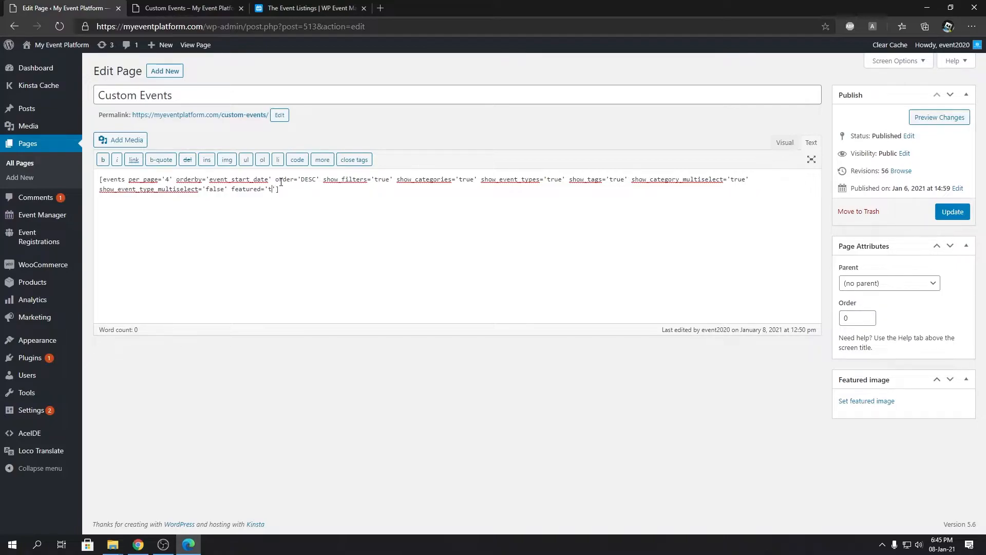
text(rue)
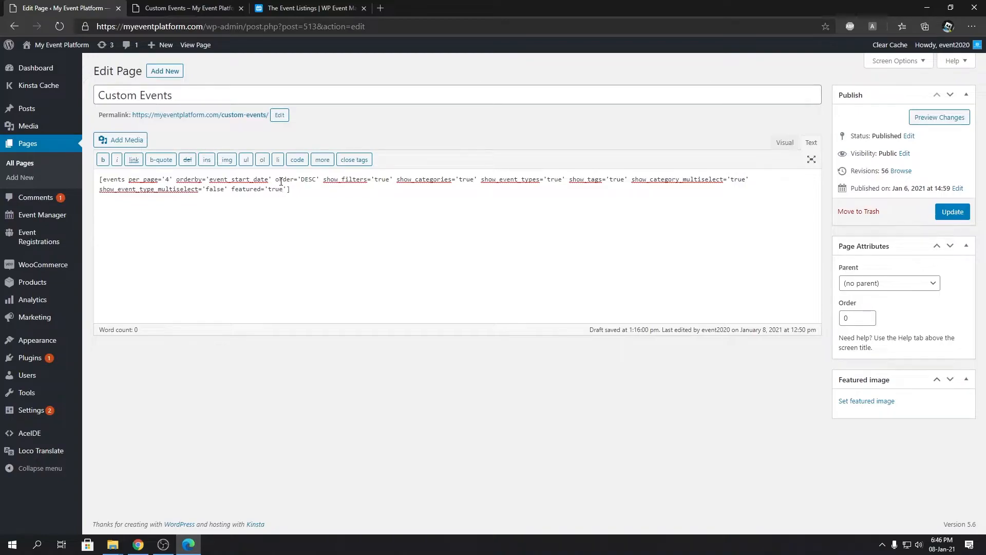
click(952, 211)
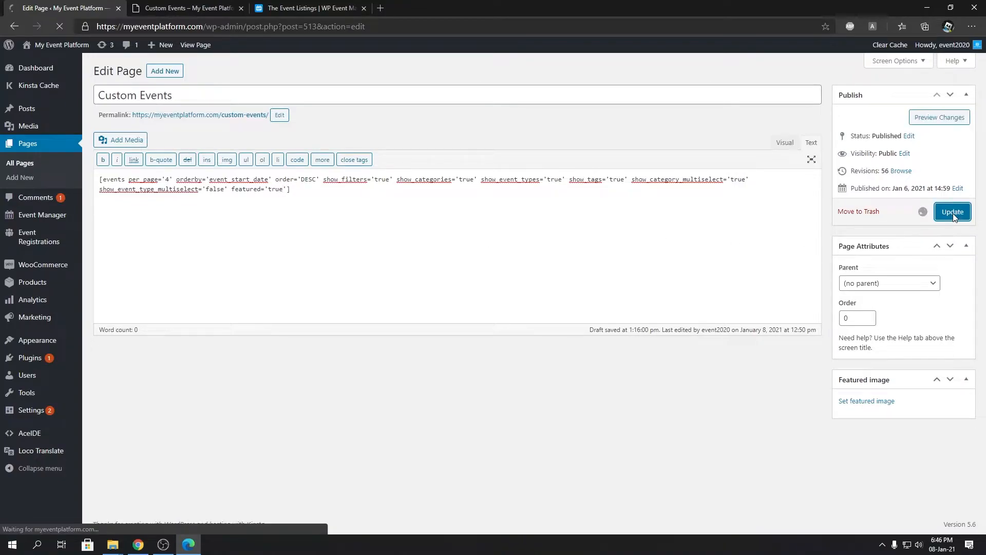
click(952, 211)
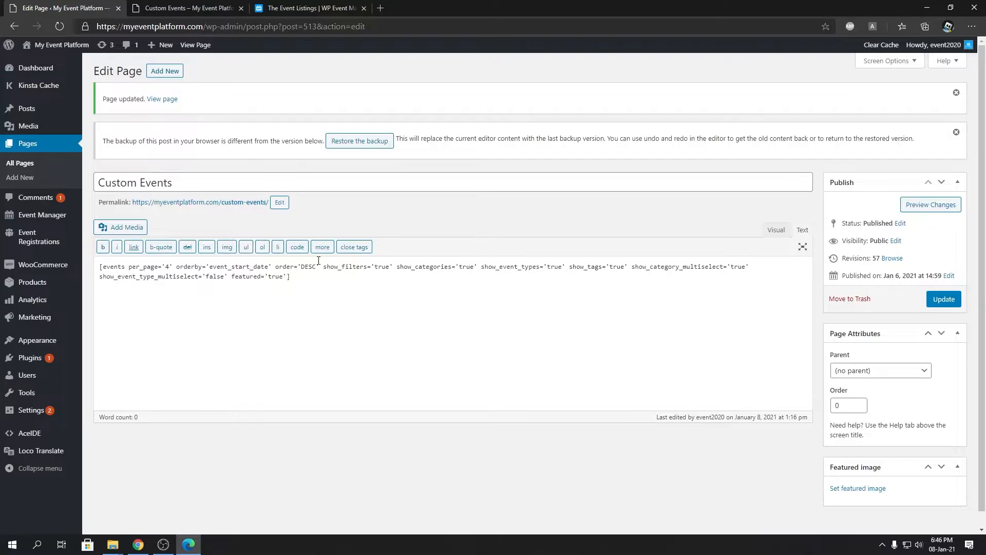
- Open the All Events admin list in a new tab to see the three starred events, then return to the editor
right_click(103, 216)
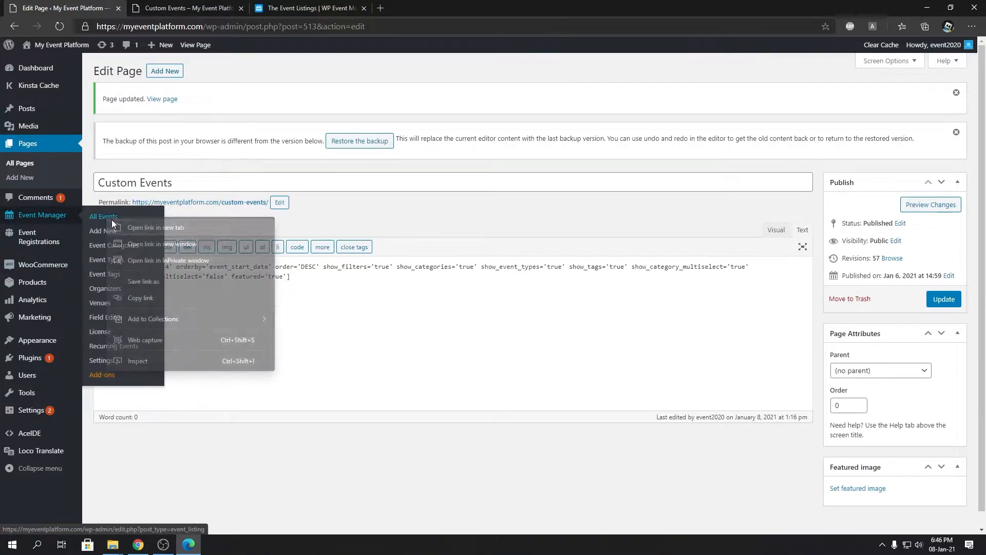
click(103, 216)
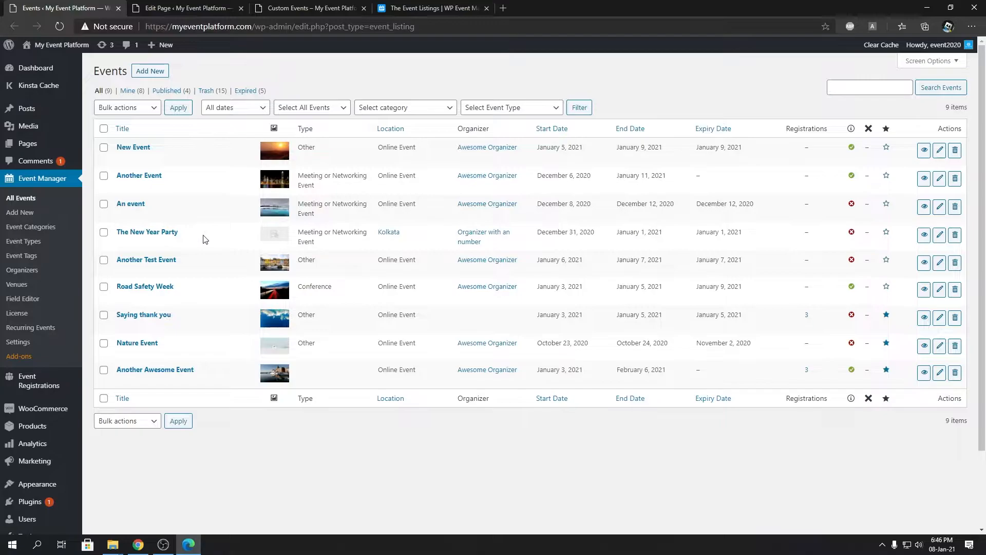
mouse_move(688, 244)
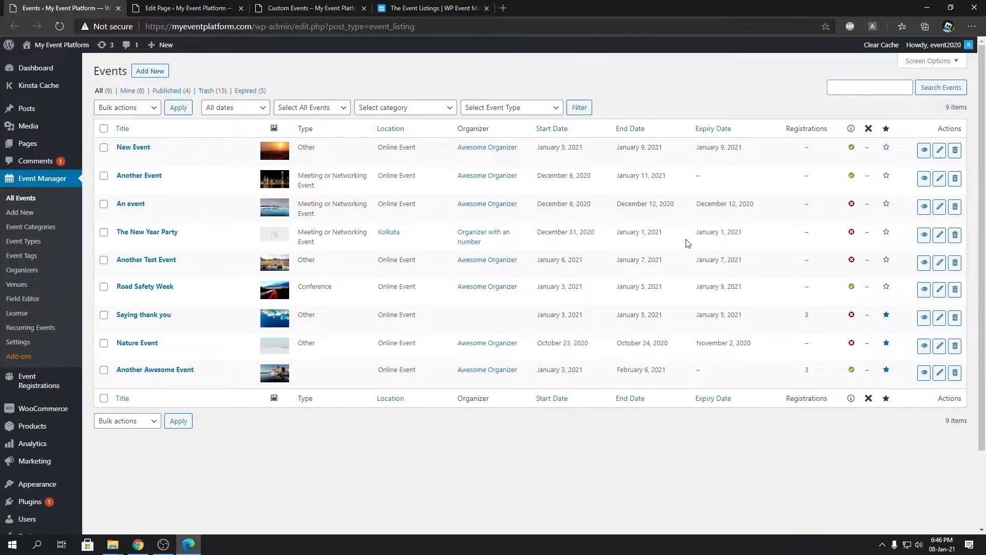
mouse_move(886, 128)
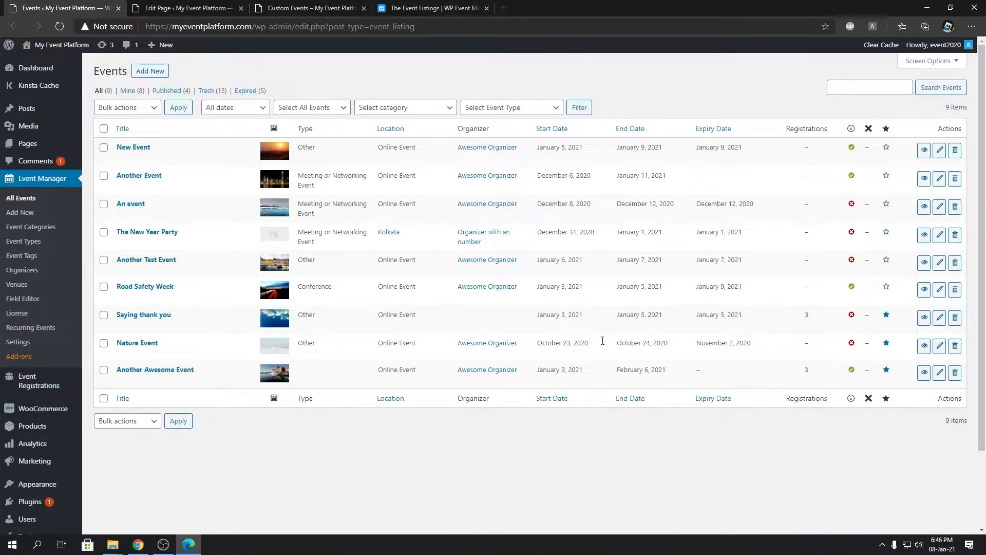
click(183, 8)
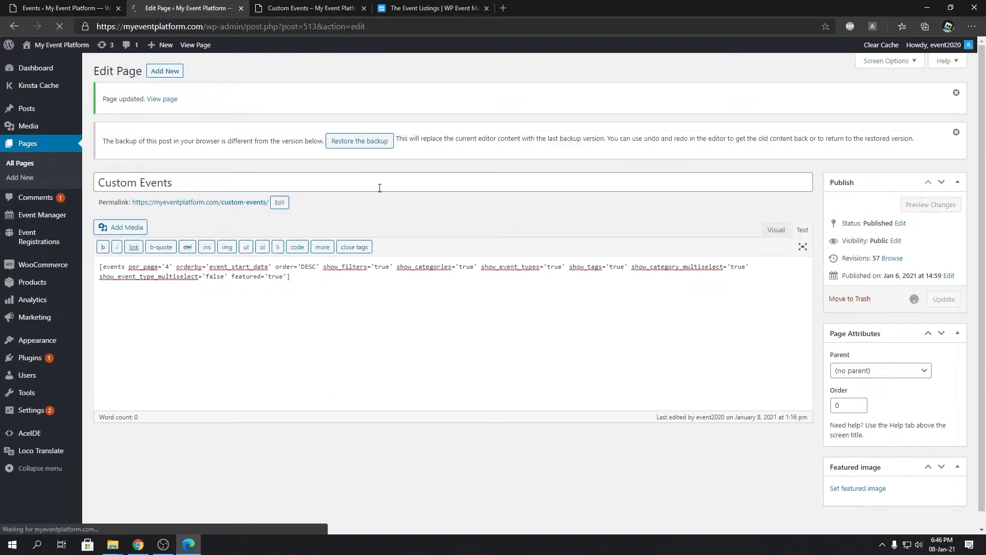
- Compare the live Custom Events page with the admin list to confirm only the three featured events show
click(309, 8)
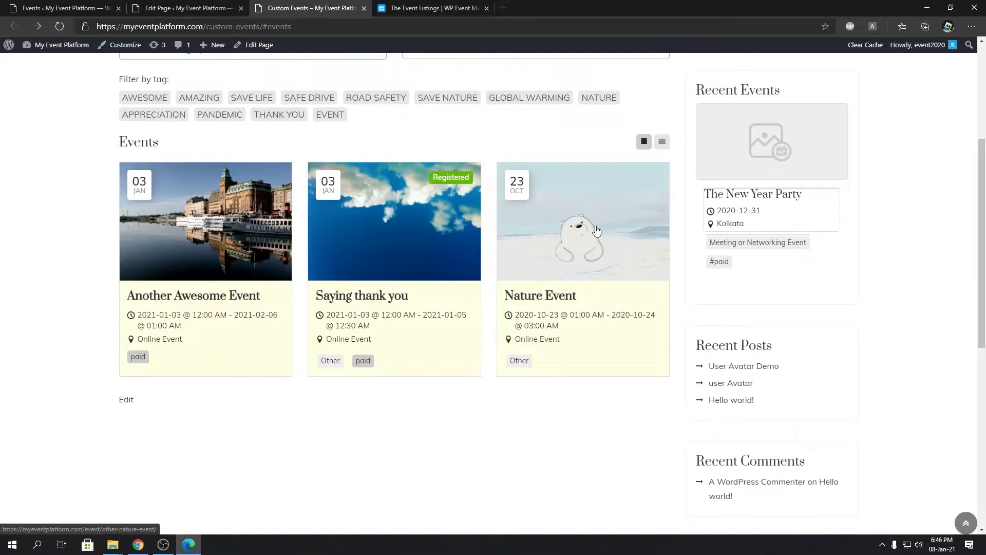
click(63, 7)
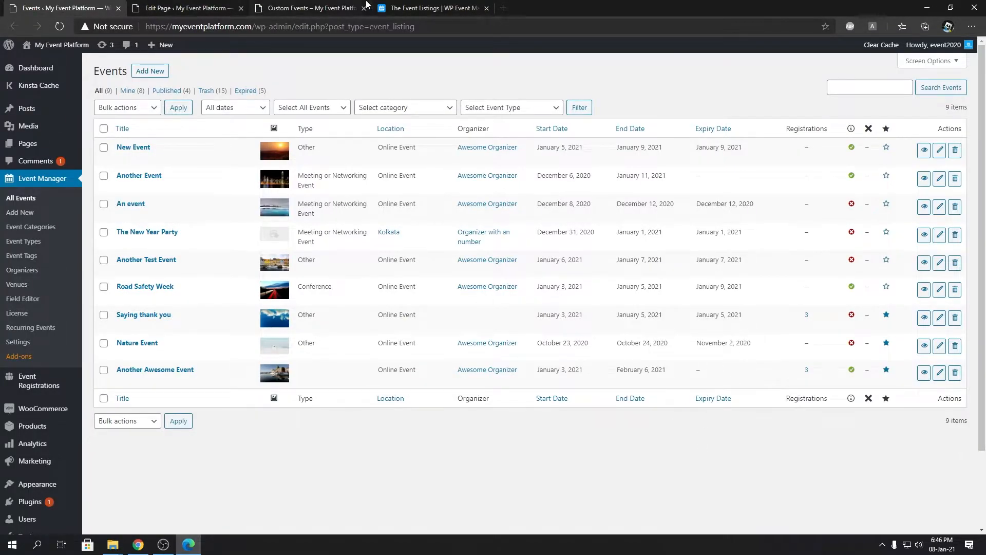
click(308, 7)
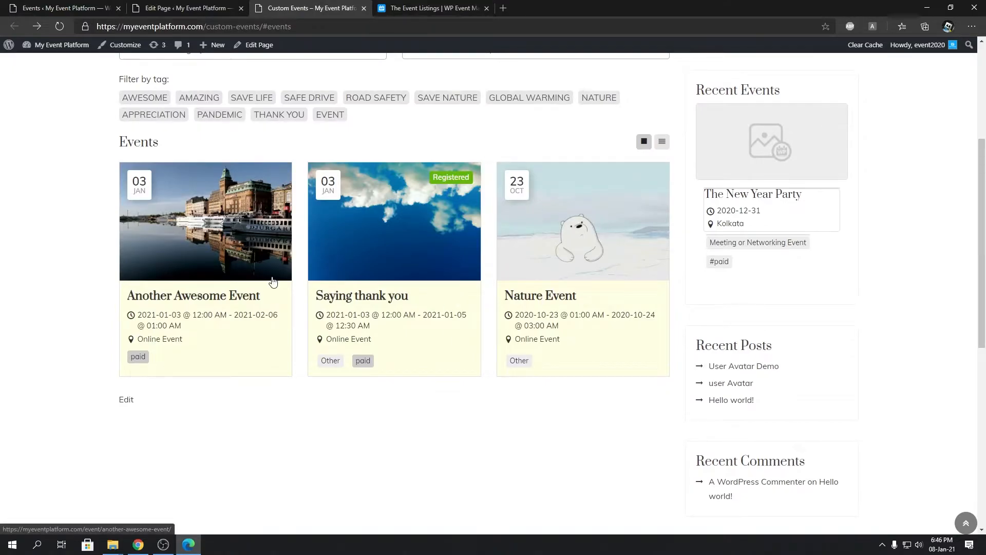
scroll(up, 3)
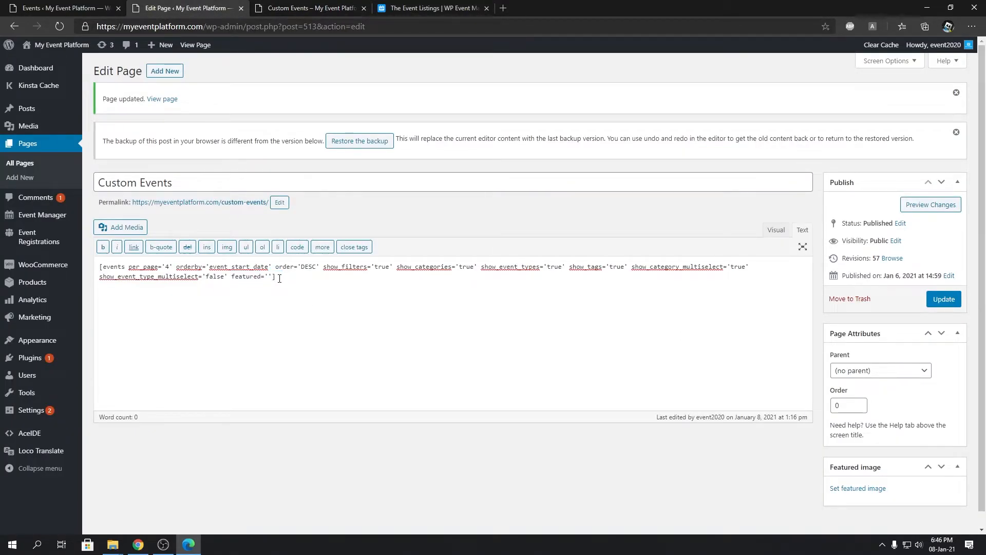
- Set featured='false' in the shortcode and save it
text(false)
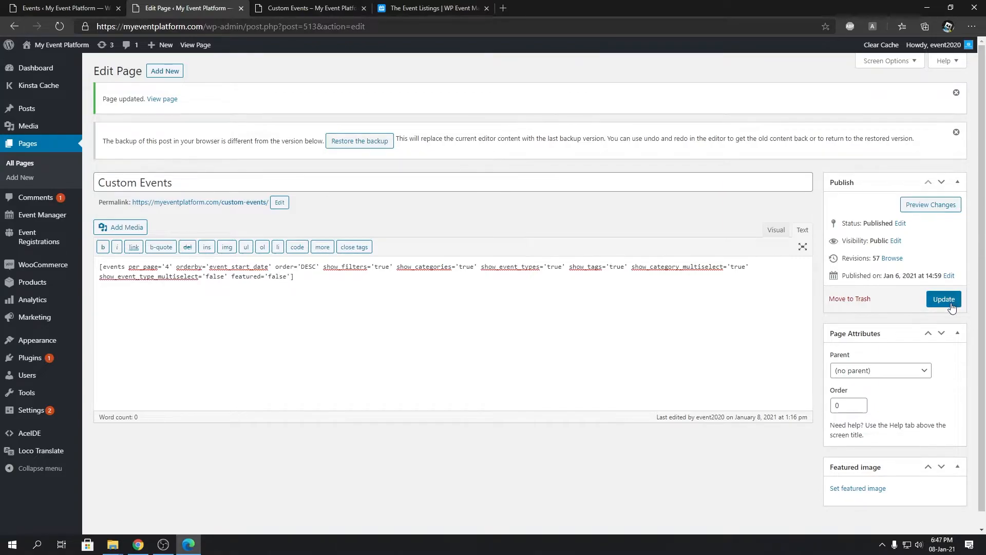
click(308, 7)
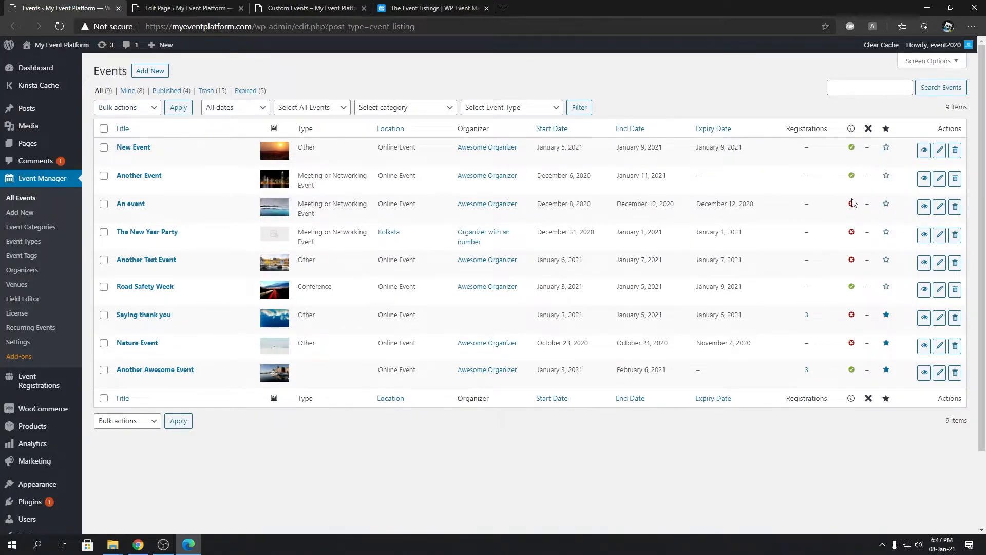
click(183, 7)
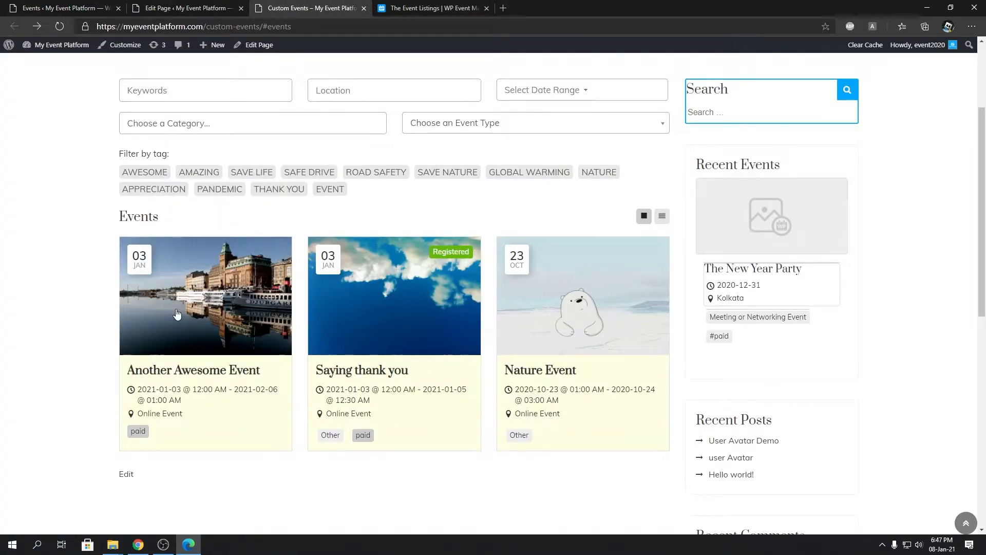
mouse_move(588, 316)
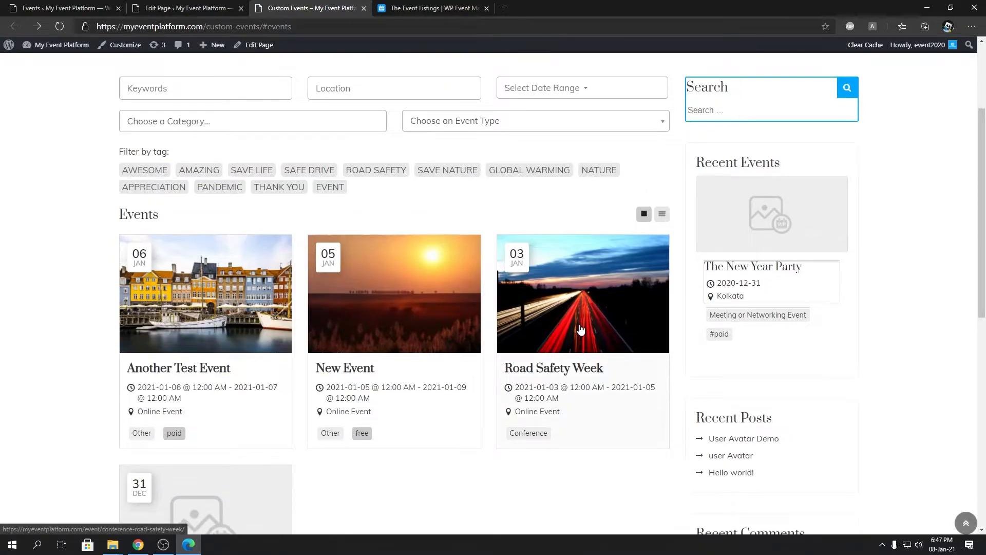
- Scroll the live Custom Events page to confirm only the six non-featured events appear
scroll(down, 3)
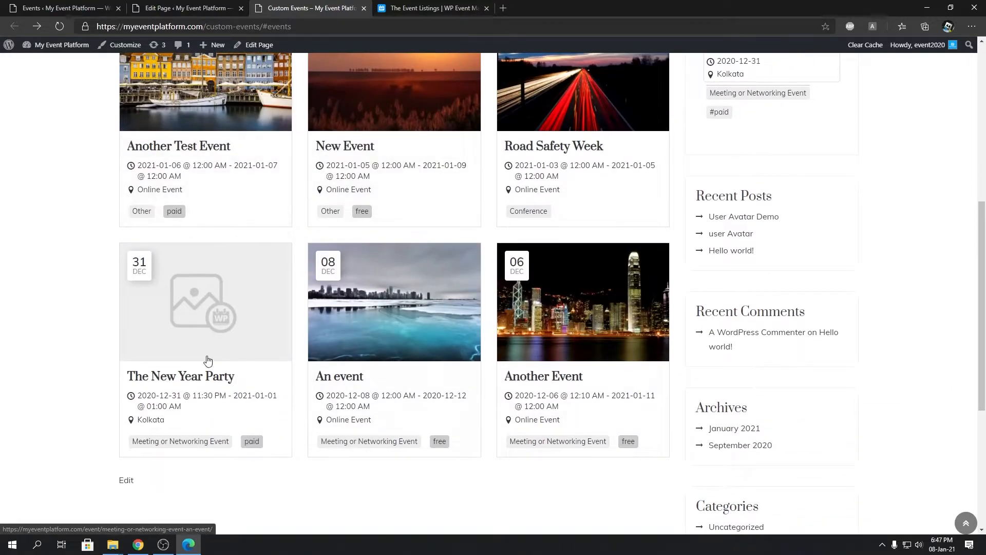
scroll(down, 3)
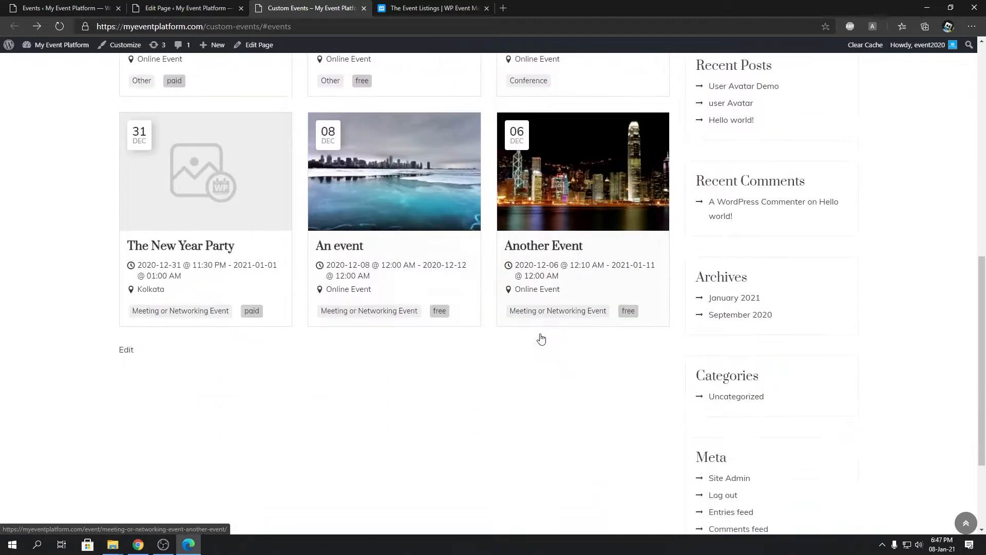
scroll(up, 3)
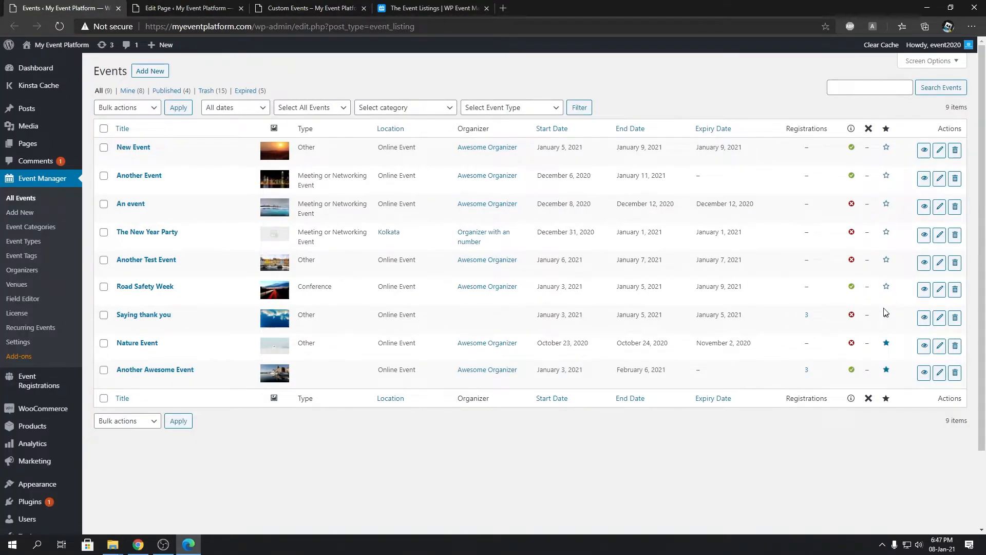
click(182, 7)
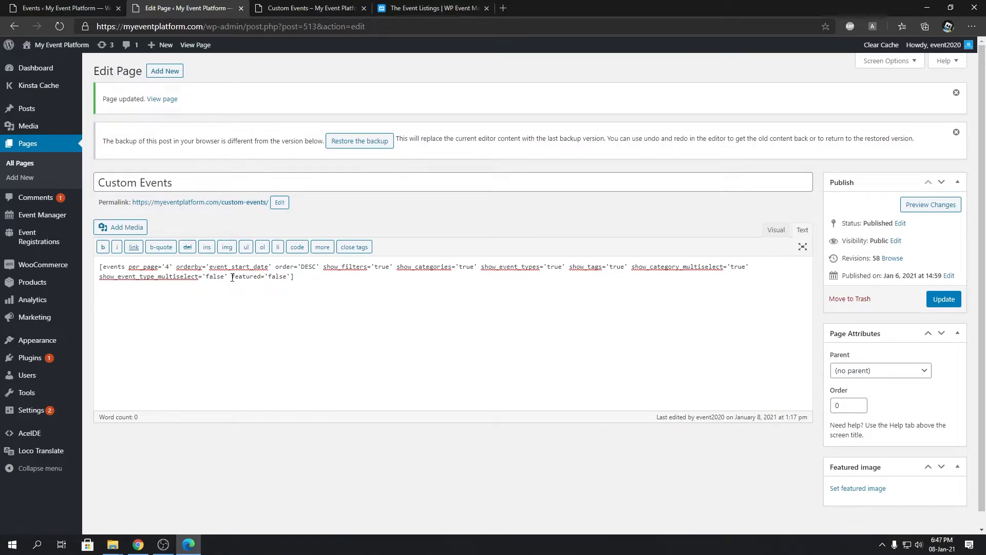
- Delete featured='false' from the shortcode, update, and load more events to see all nine listed
double_click(258, 277)
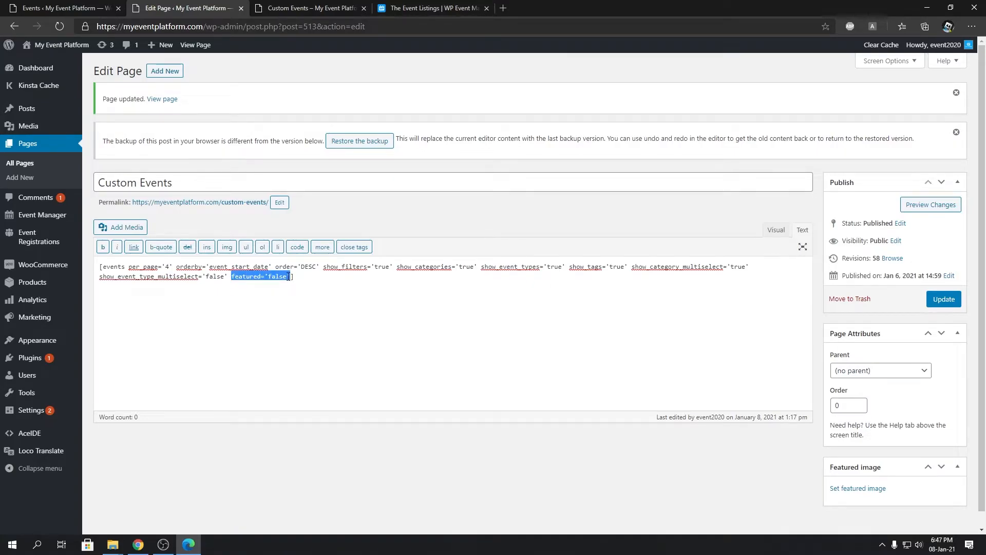
click(944, 299)
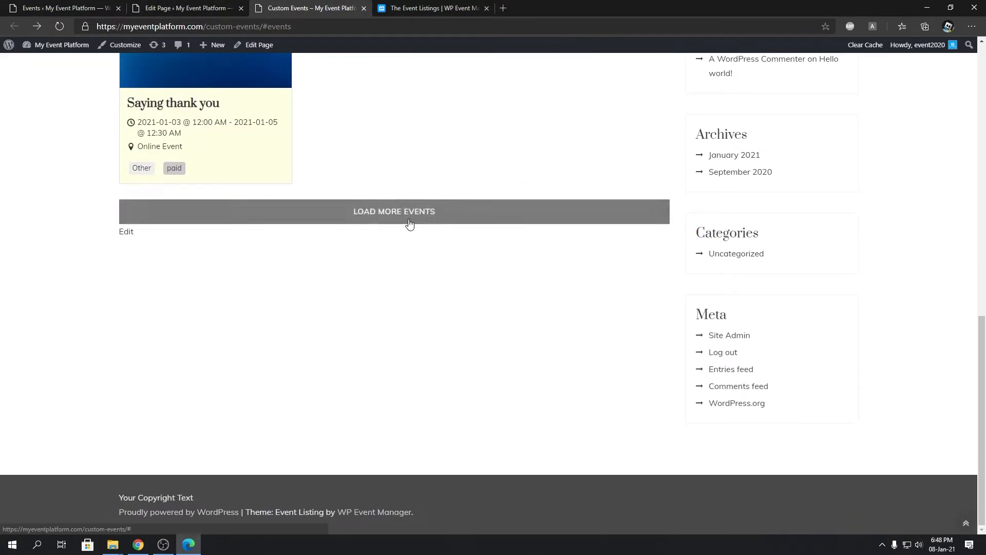
click(394, 211)
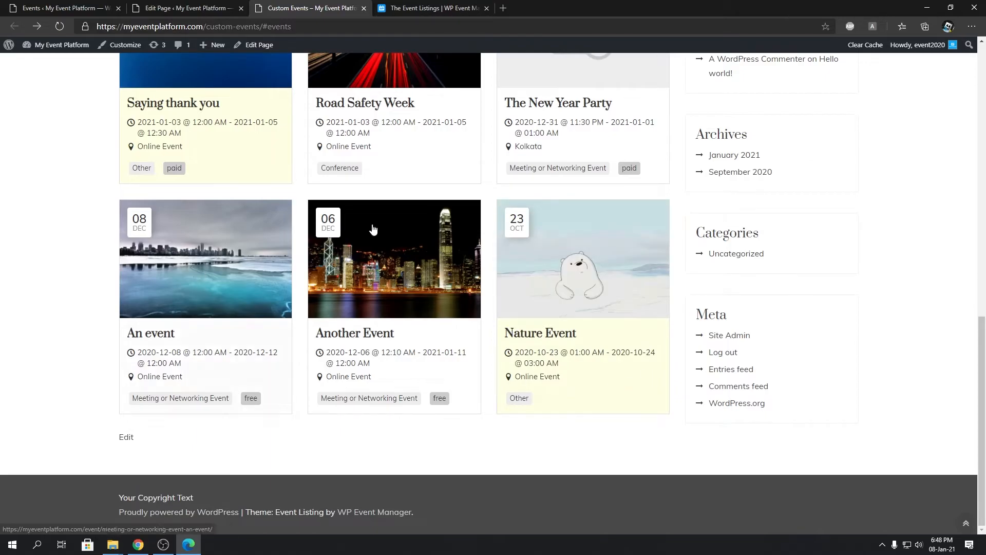
scroll(up, 3)
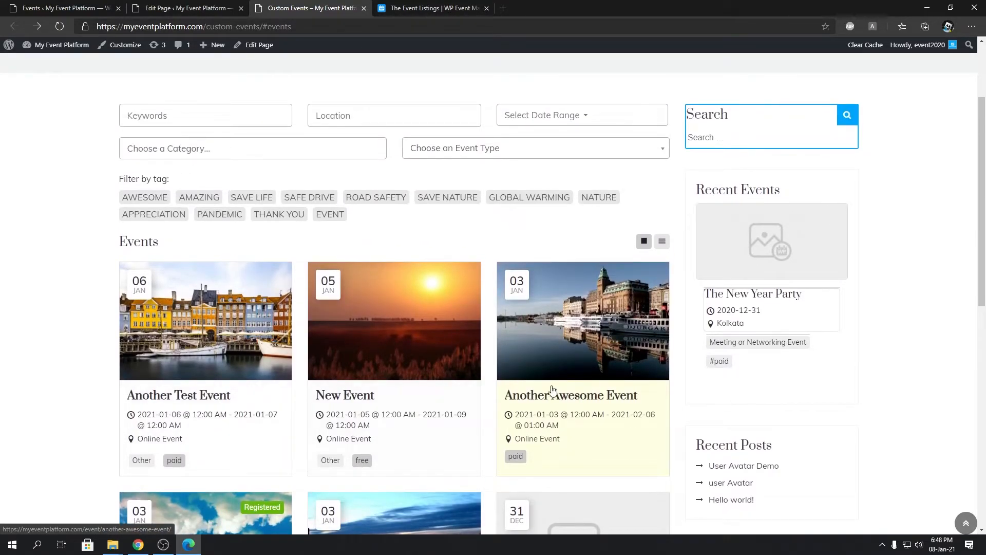
click(186, 8)
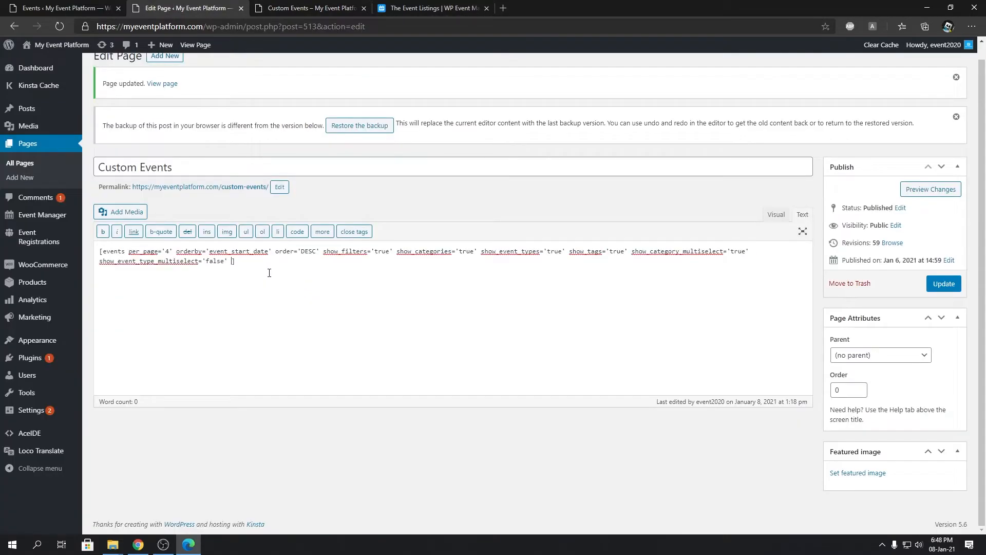
- Add an empty featured='' attribute to the shortcode and preview the page
text(featured='')
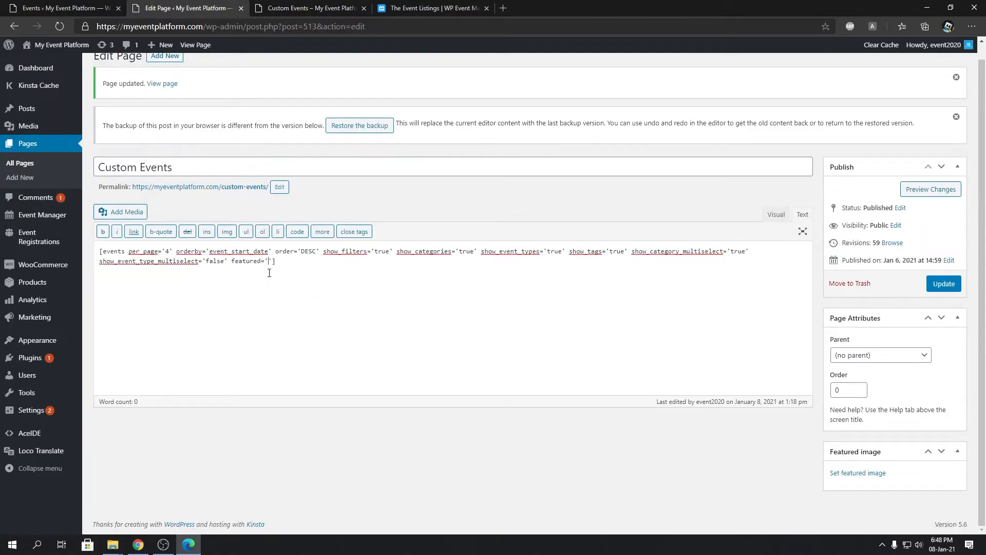
click(308, 8)
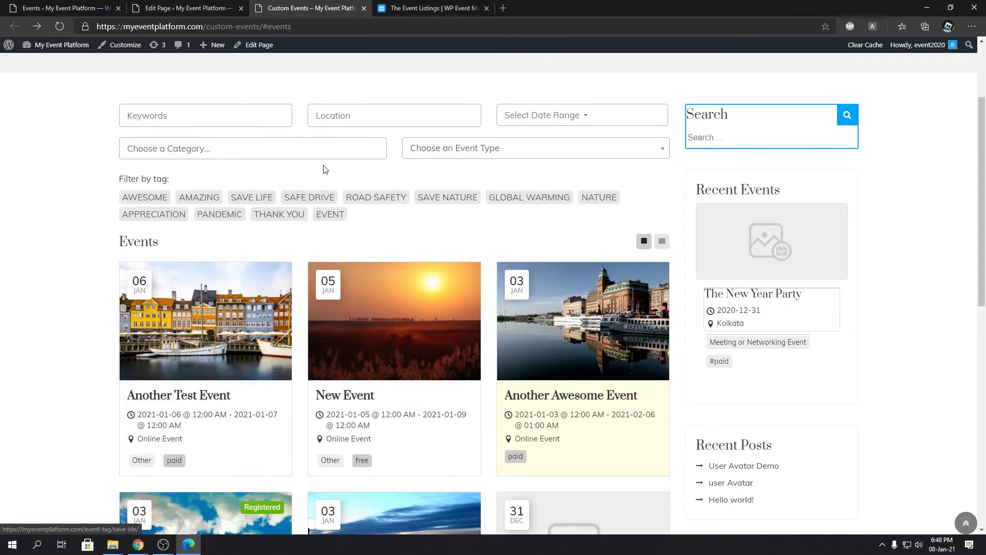
click(182, 7)
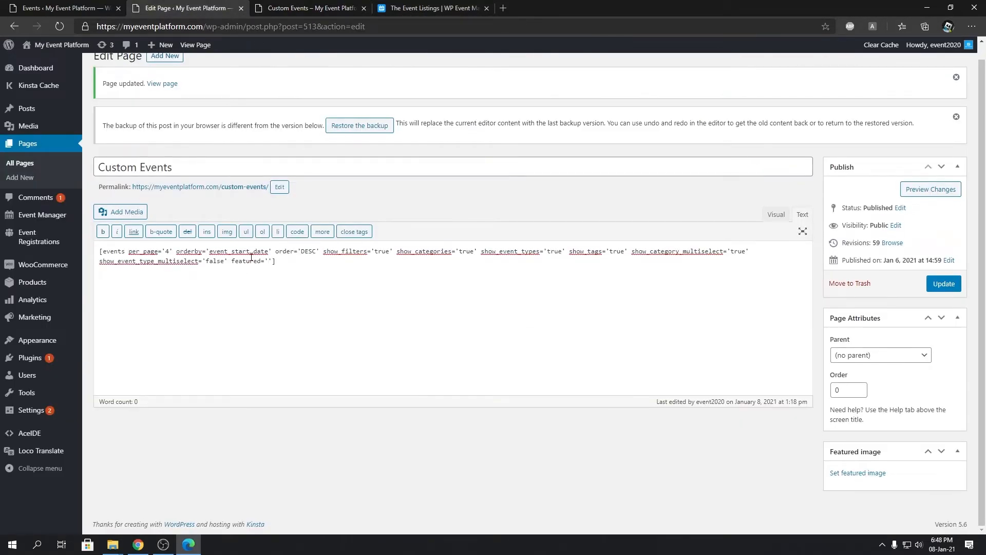
- Remove the empty featured attribute and confirm the live page lists all events together
double_click(249, 261)
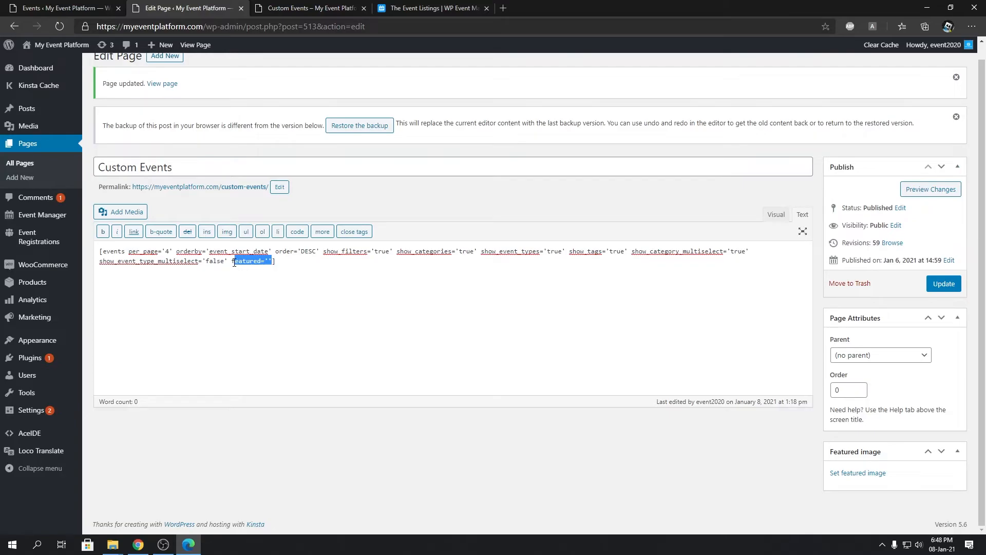
click(308, 8)
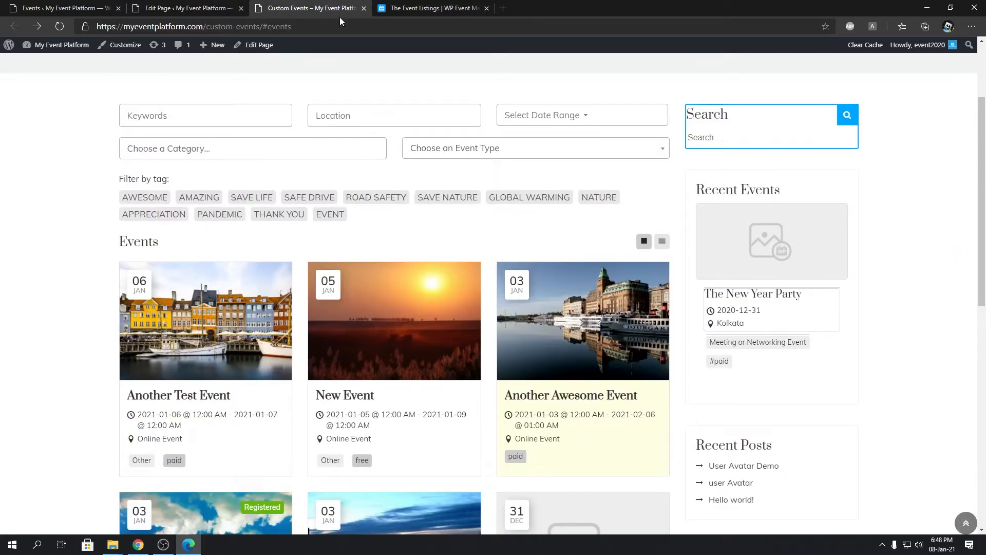
mouse_move(461, 411)
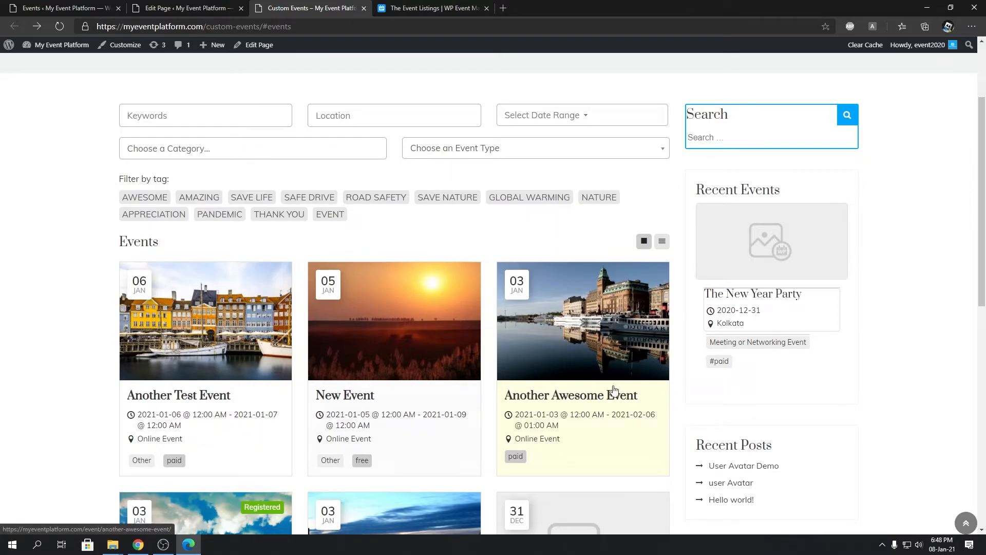
scroll(down, 3)
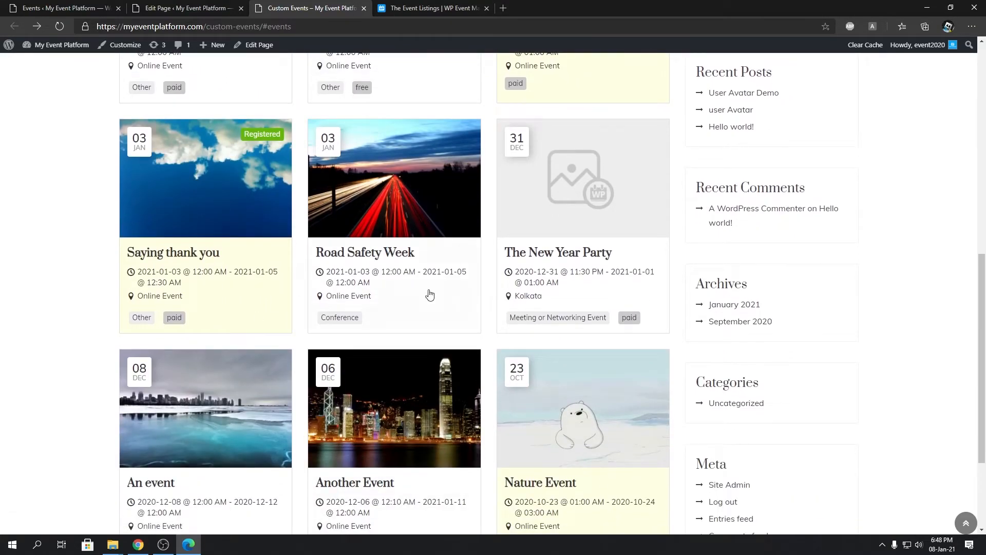
mouse_move(389, 187)
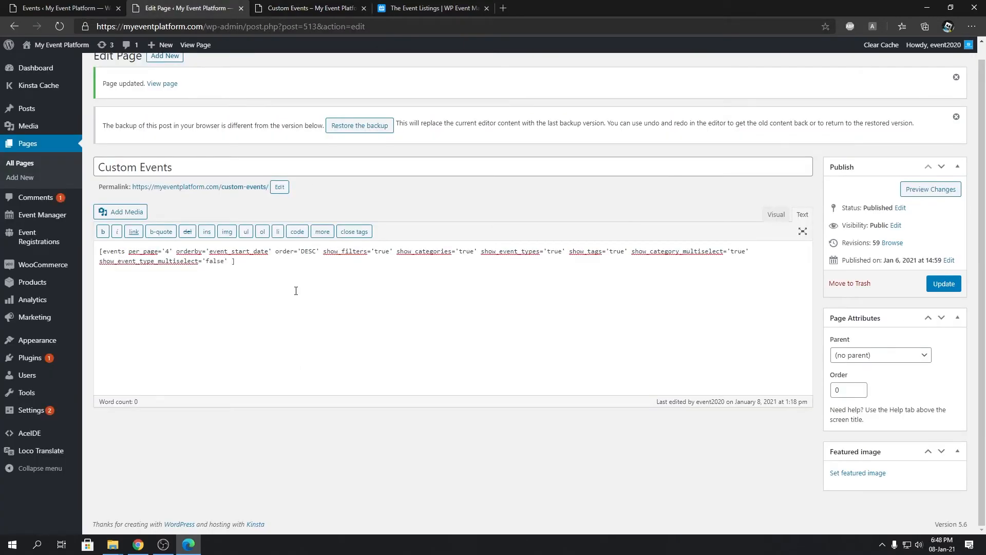
click(308, 7)
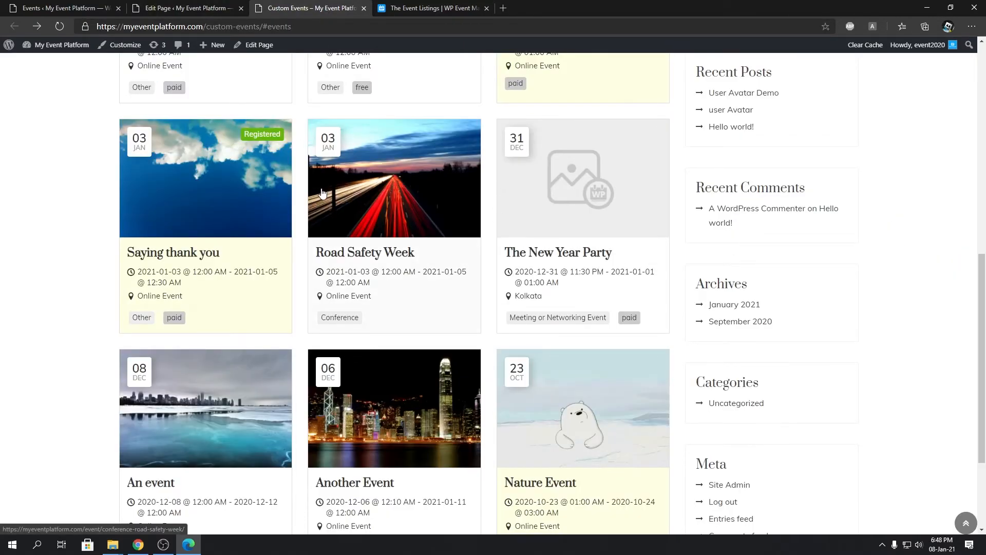